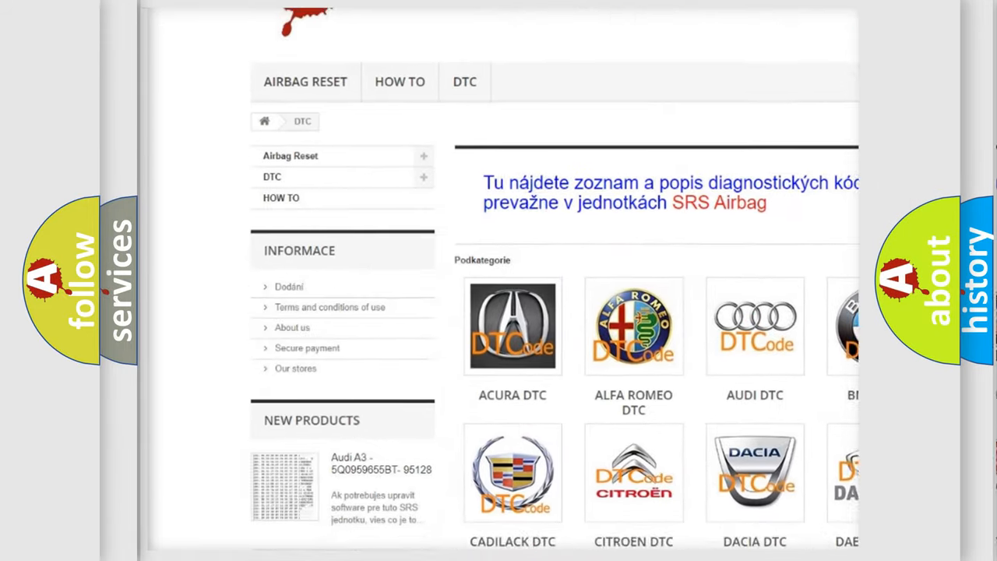
scroll(down, 3)
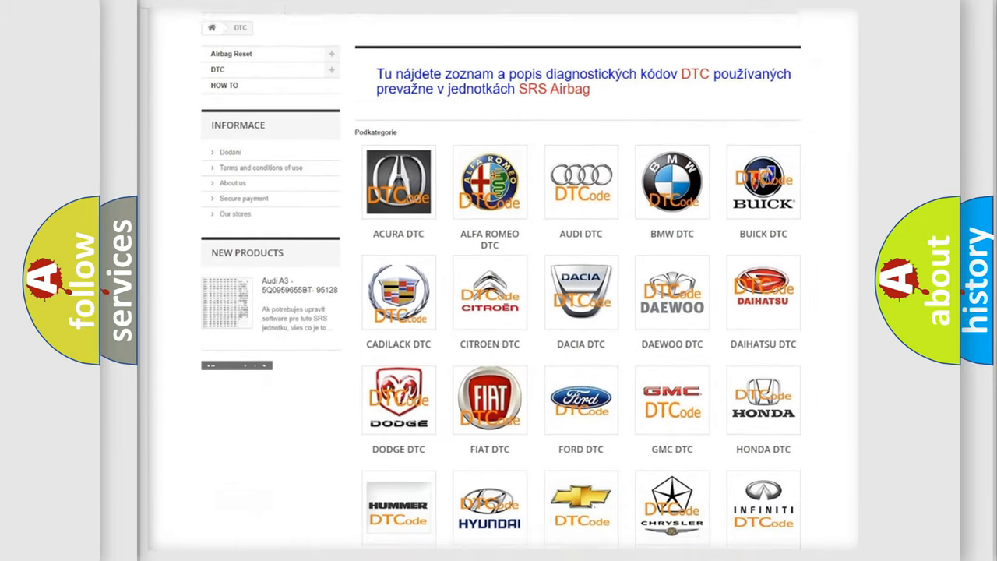
scroll(down, 3)
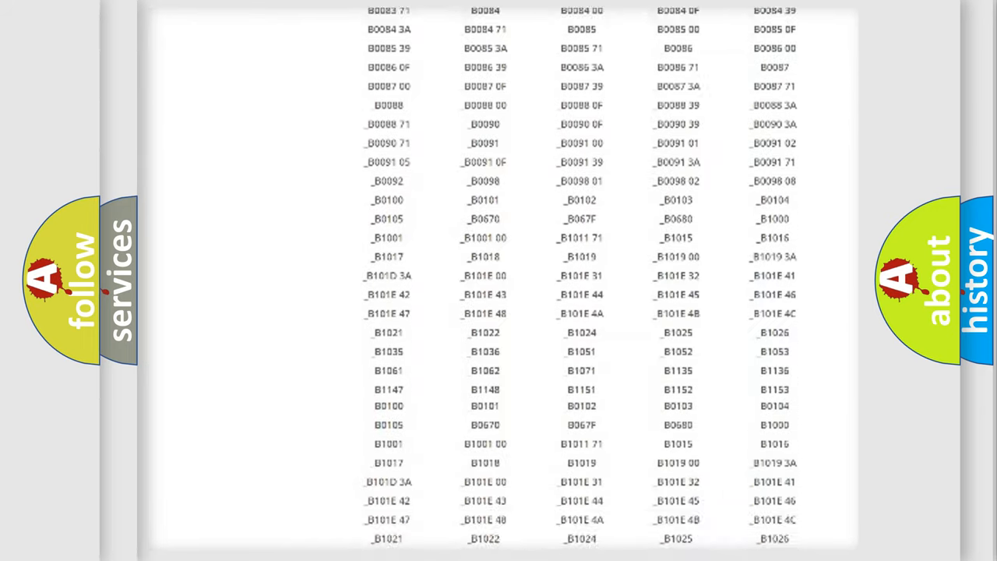
scroll(up, 3)
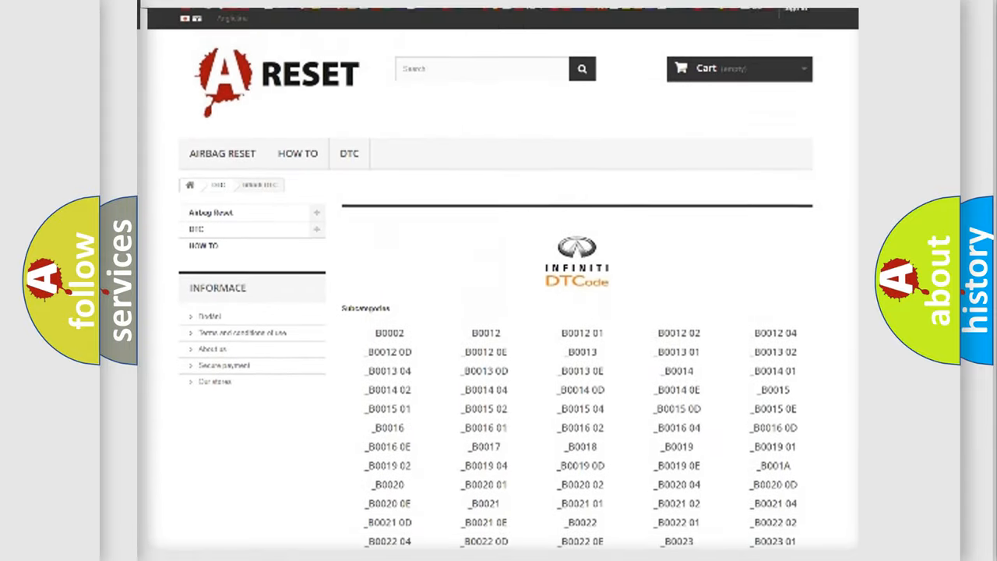
scroll(up, 3)
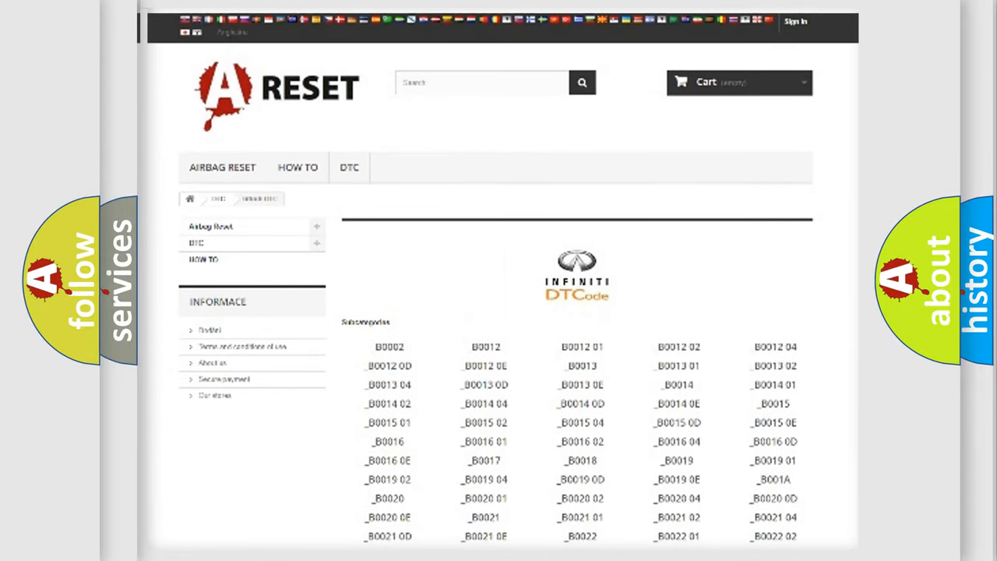